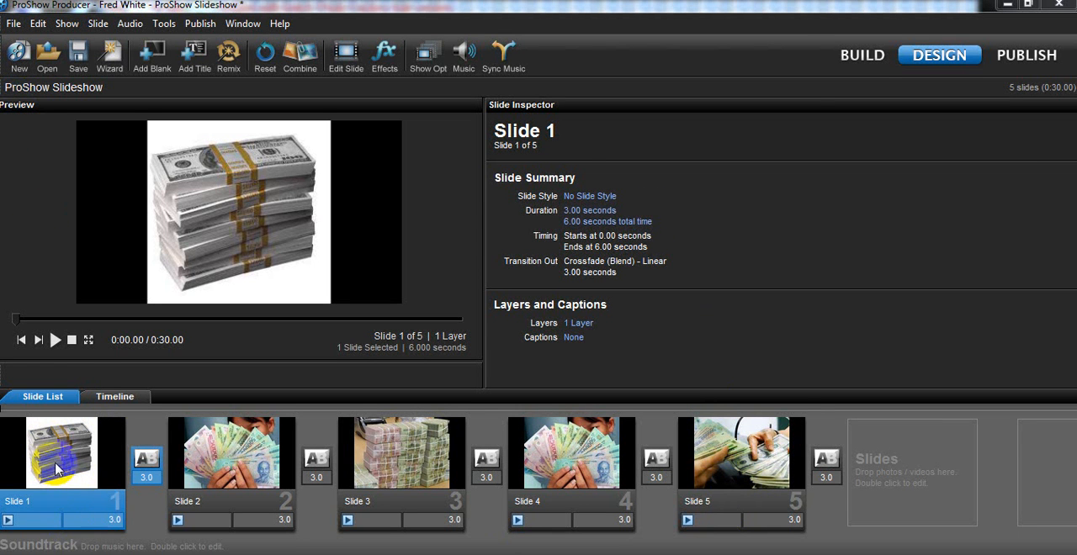
Open Slide 1's options on the Caption Settings tab.
{"action": "double_click", "coordinate": [60, 453]}
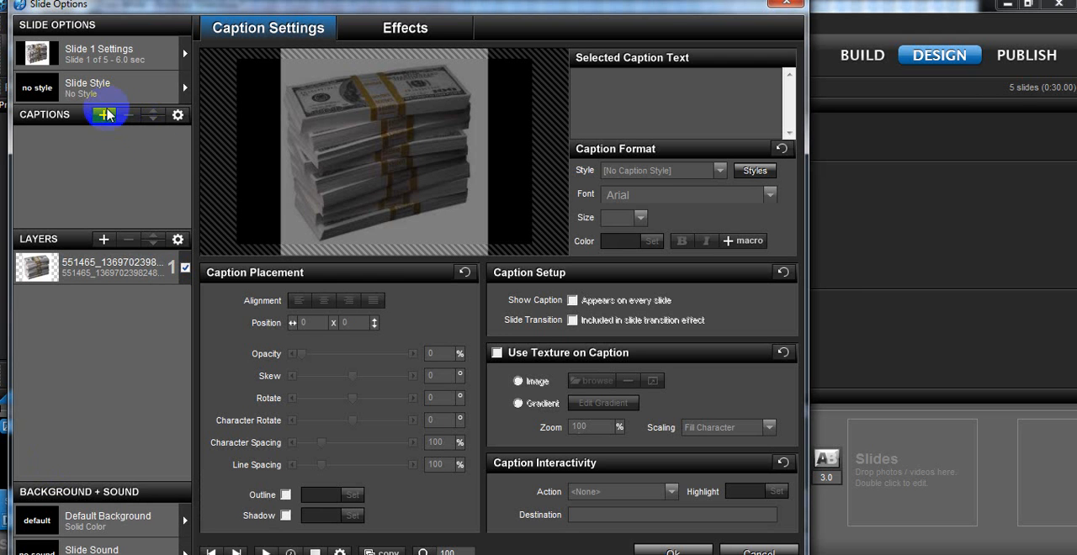
Add a new caption to slide 1 reading 'ha noi'.
{"action": "left_click", "coordinate": [108, 115]}
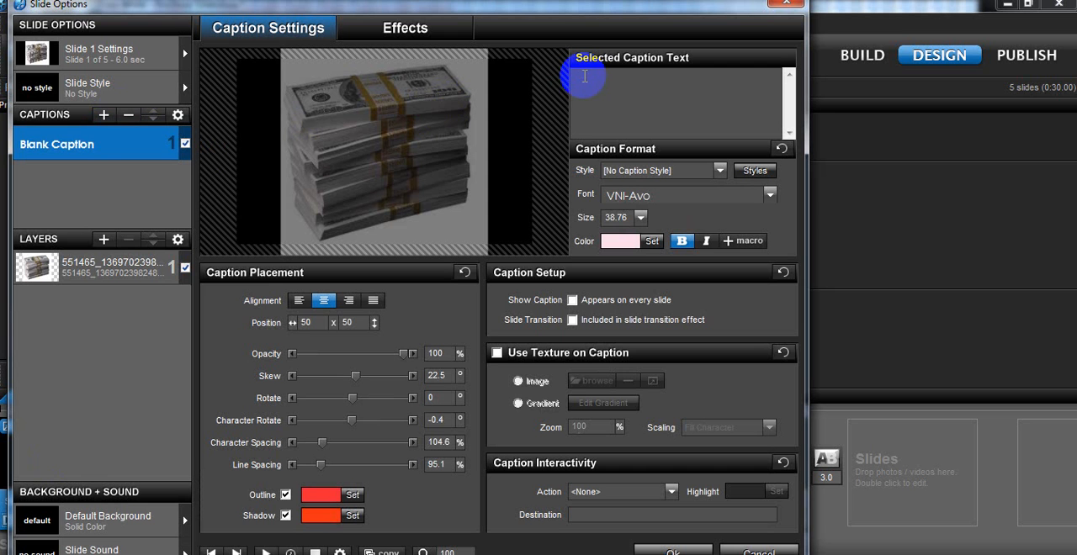
{"action": "type", "text": "ha"}
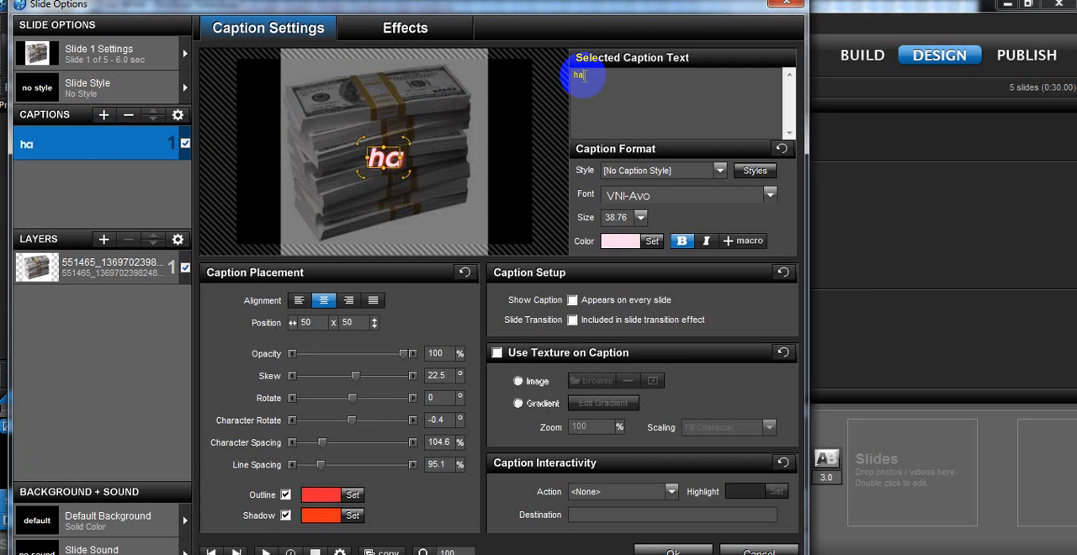
{"action": "type", "text": "no"}
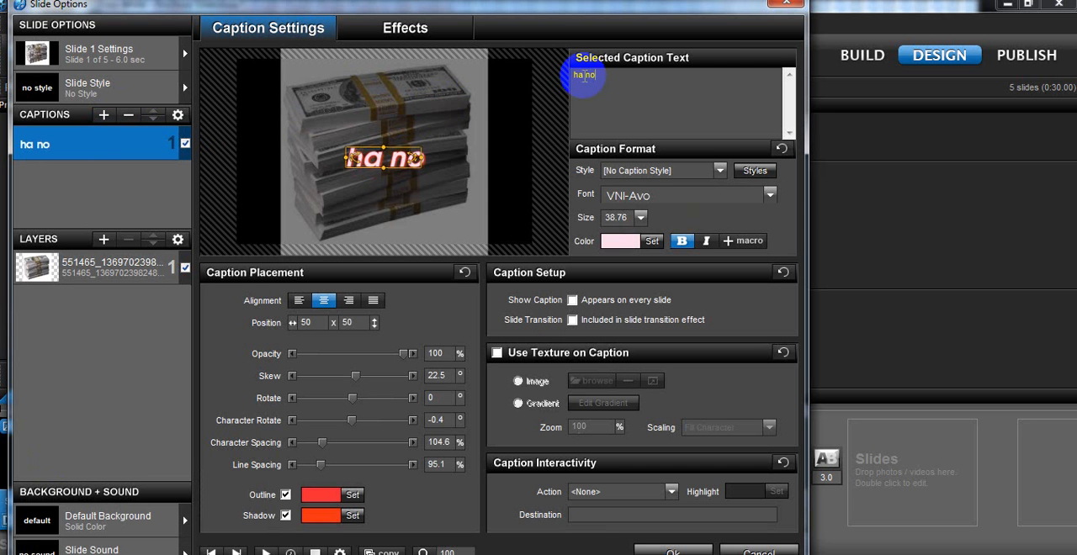
{"action": "type", "text": "i"}
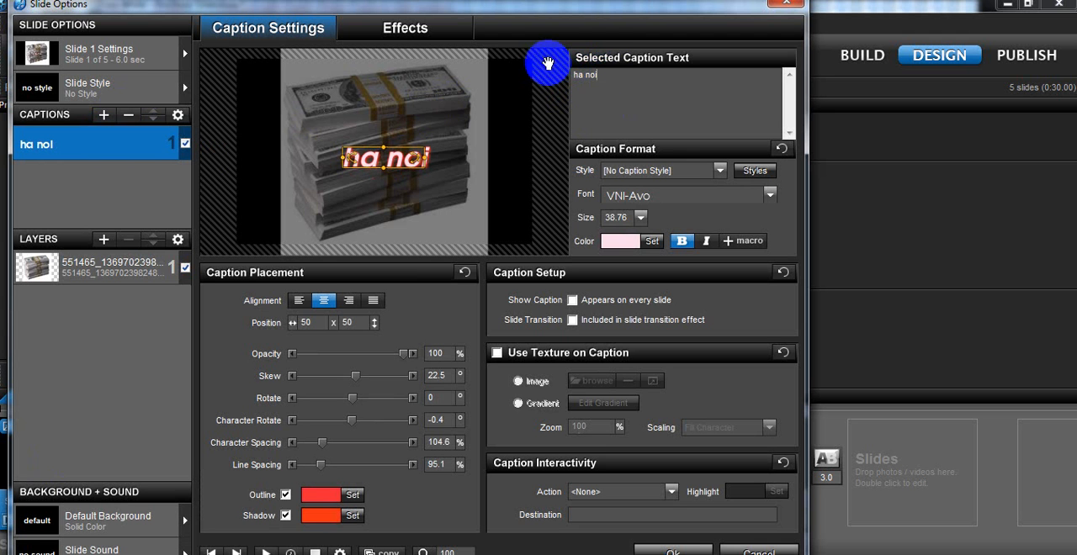
Move the 'ha noi' caption to the top-right corner of the slide image.
{"action": "left_click_drag", "start_coordinate": [384, 157], "coordinate": [492, 68]}
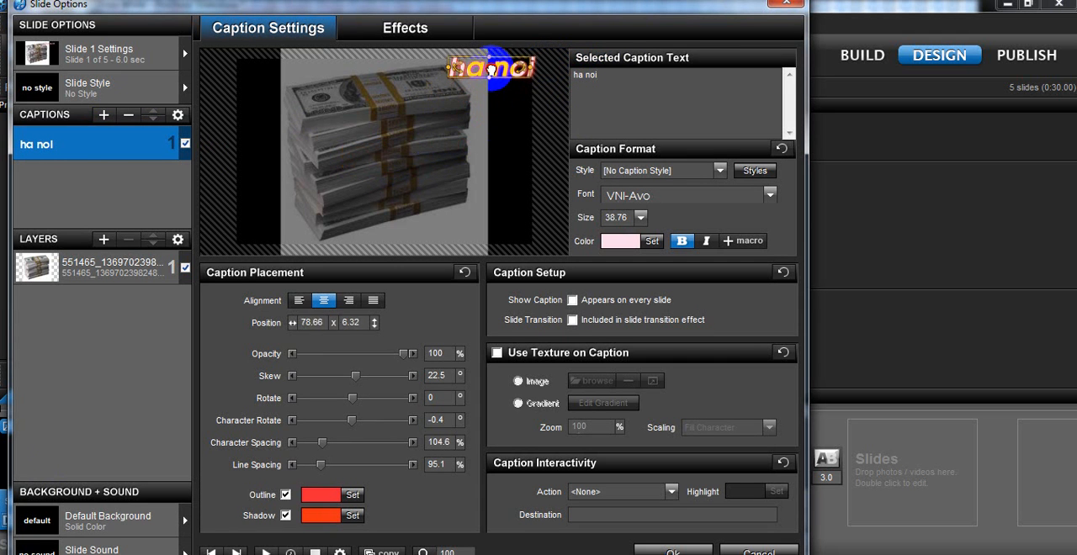
{"action": "left_click_drag", "start_coordinate": [492, 66], "coordinate": [511, 65]}
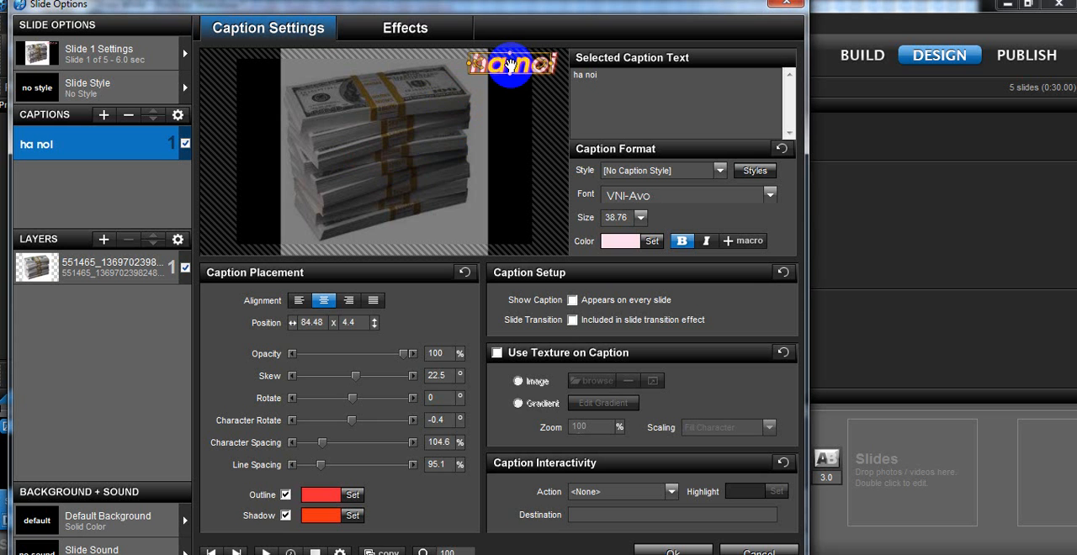
{"action": "mouse_move", "coordinate": [511, 66]}
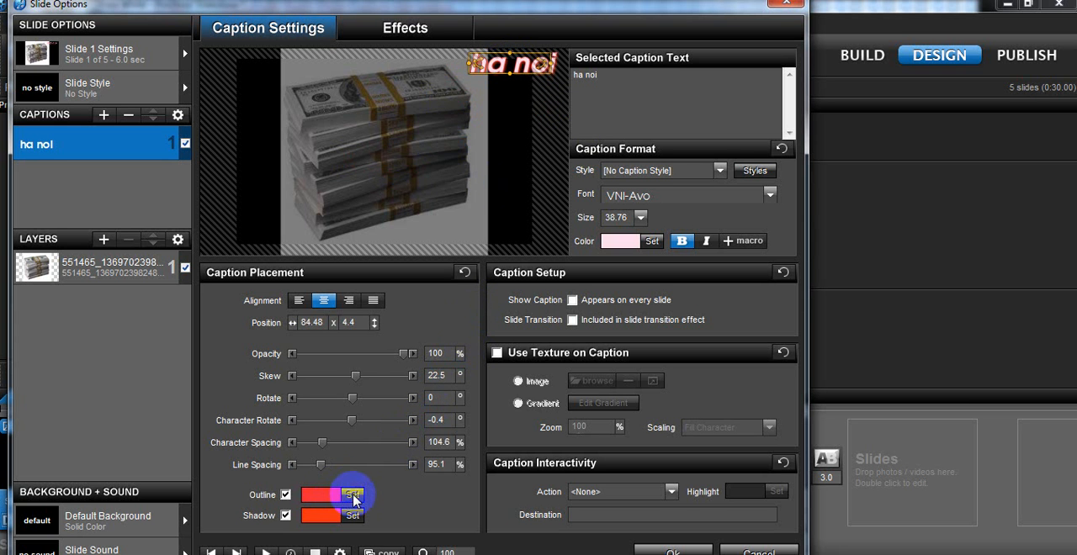
Give the caption a green outline and a green shadow.
{"action": "left_click", "coordinate": [353, 495]}
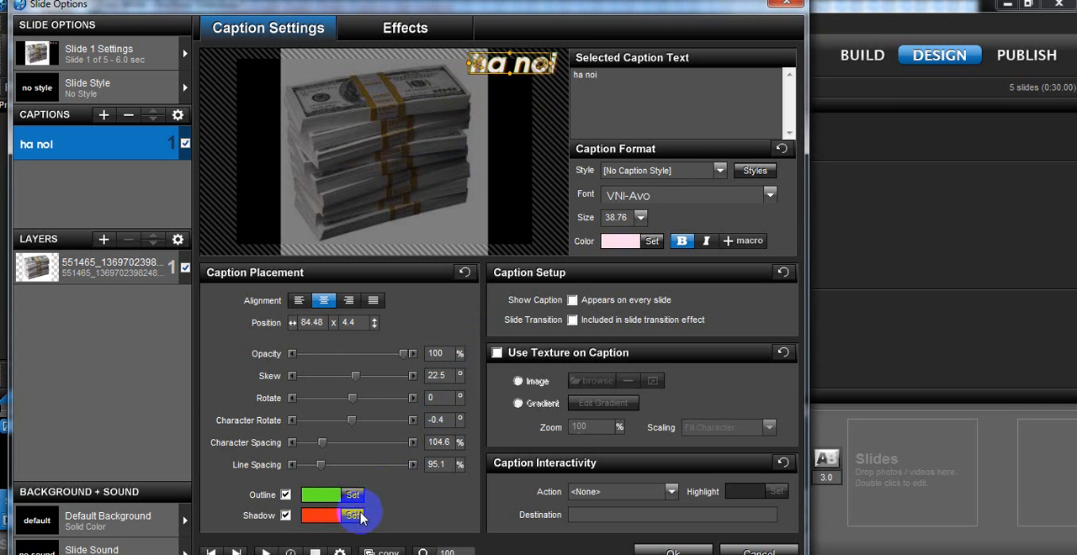
{"action": "left_click", "coordinate": [352, 515]}
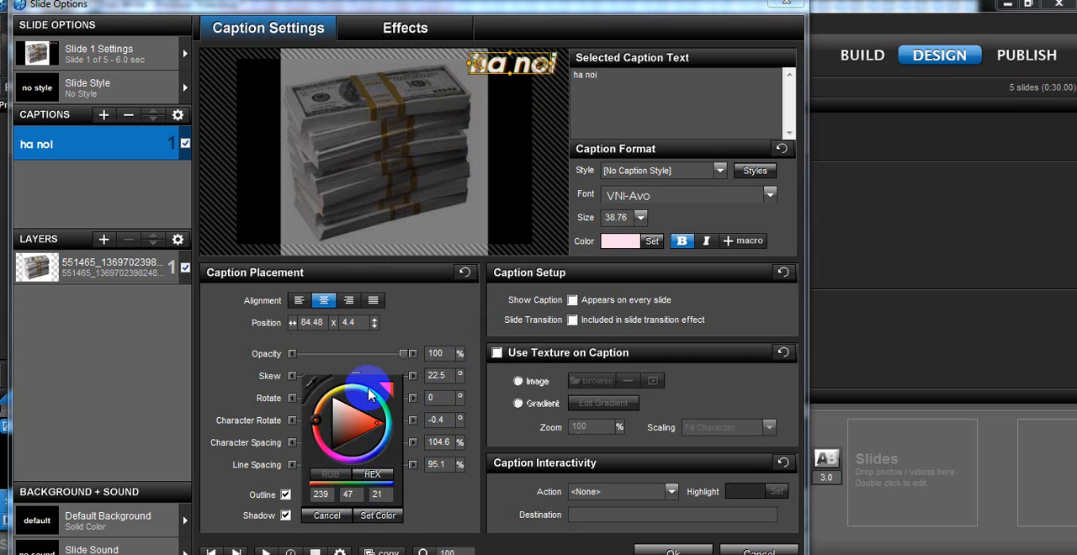
{"action": "left_click", "coordinate": [379, 387]}
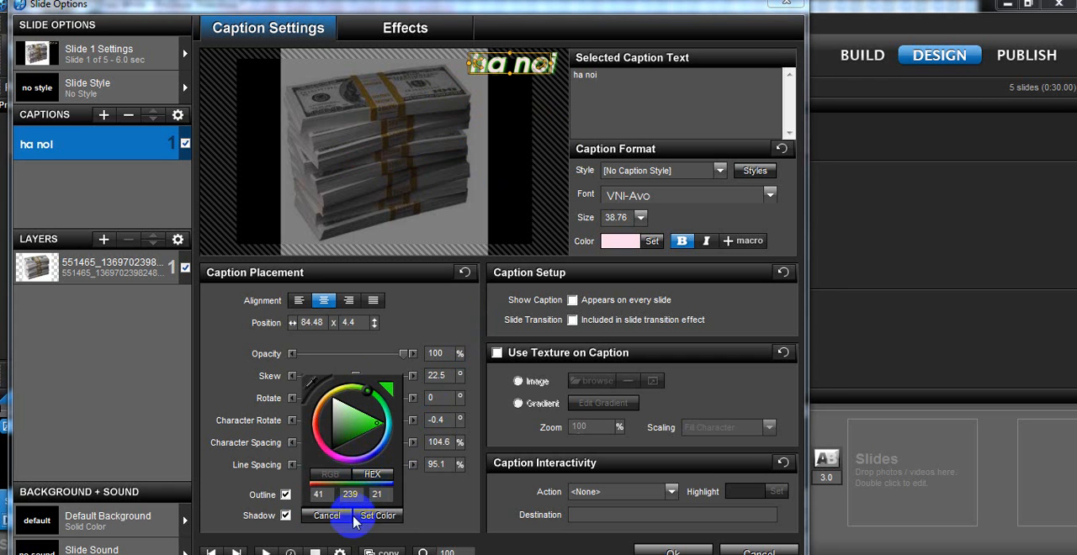
{"action": "left_click", "coordinate": [377, 515]}
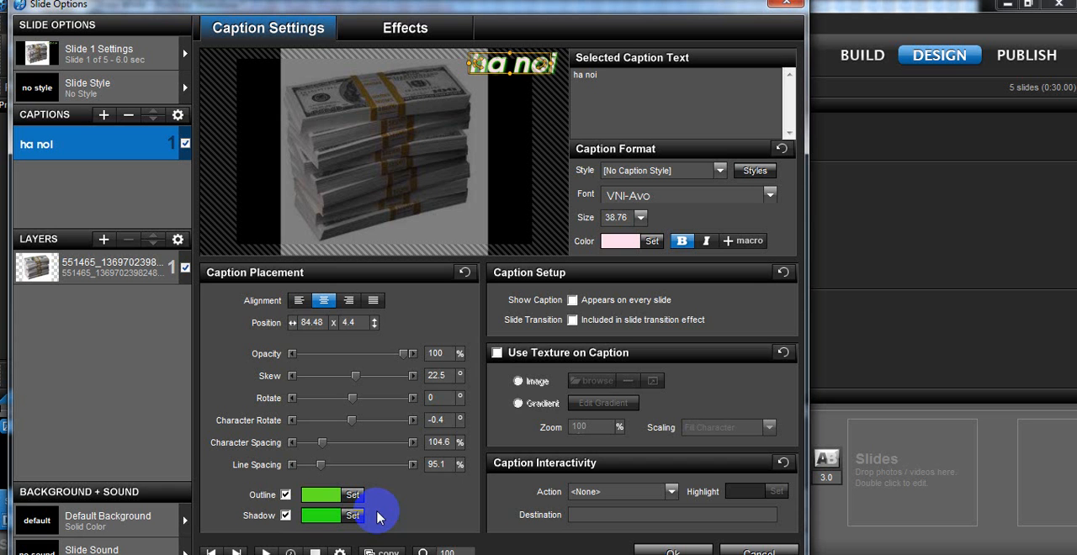
{"action": "mouse_move", "coordinate": [572, 299]}
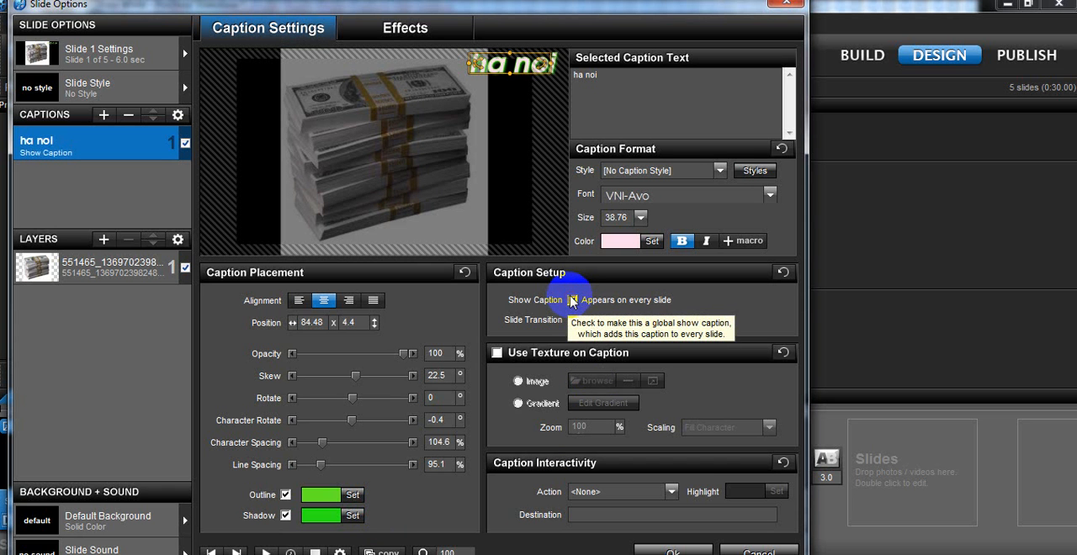
Make the caption appear on every slide and apply the settings.
{"action": "left_click", "coordinate": [573, 299]}
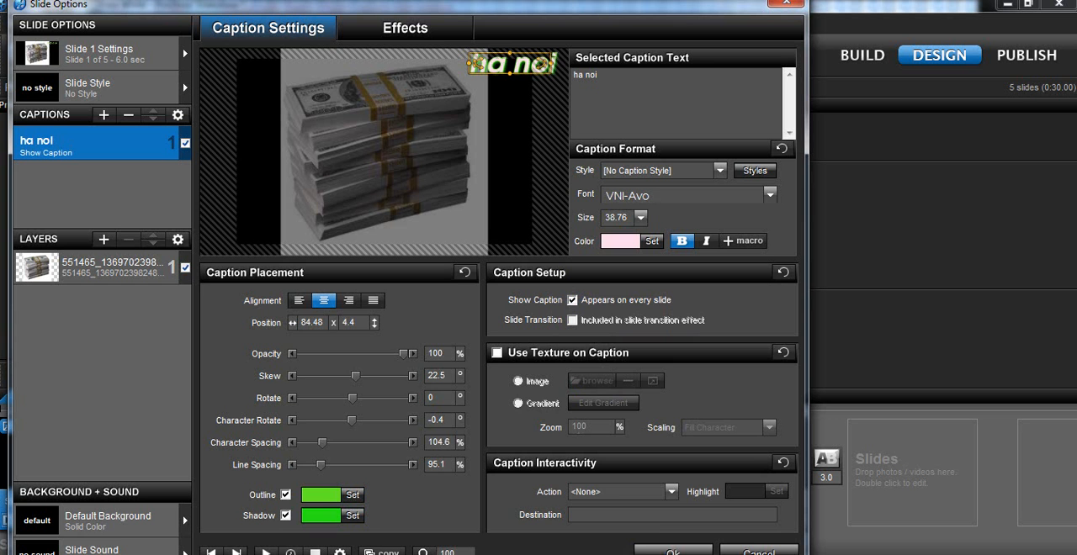
{"action": "left_click", "coordinate": [673, 552]}
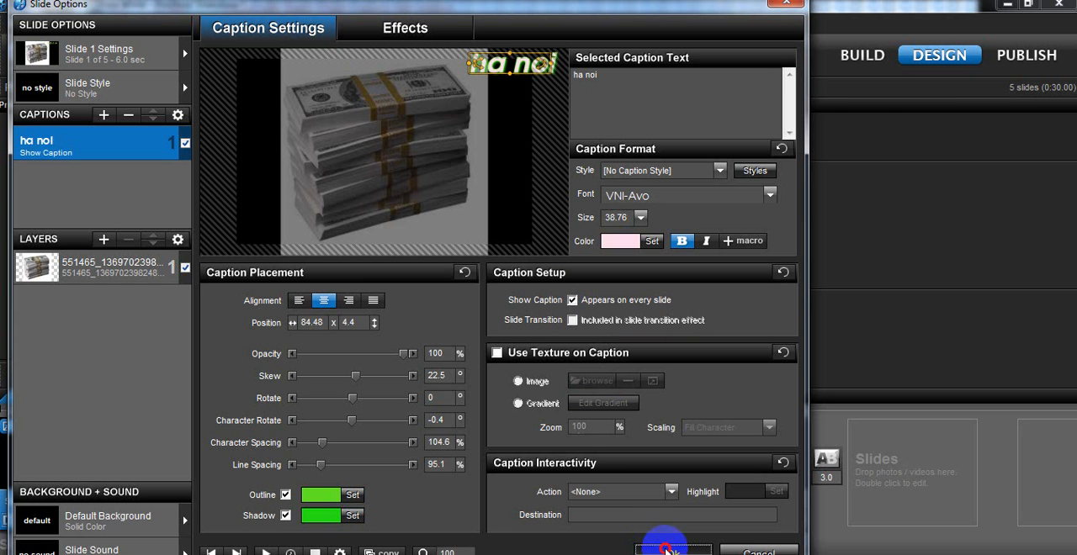
{"action": "left_click", "coordinate": [667, 549]}
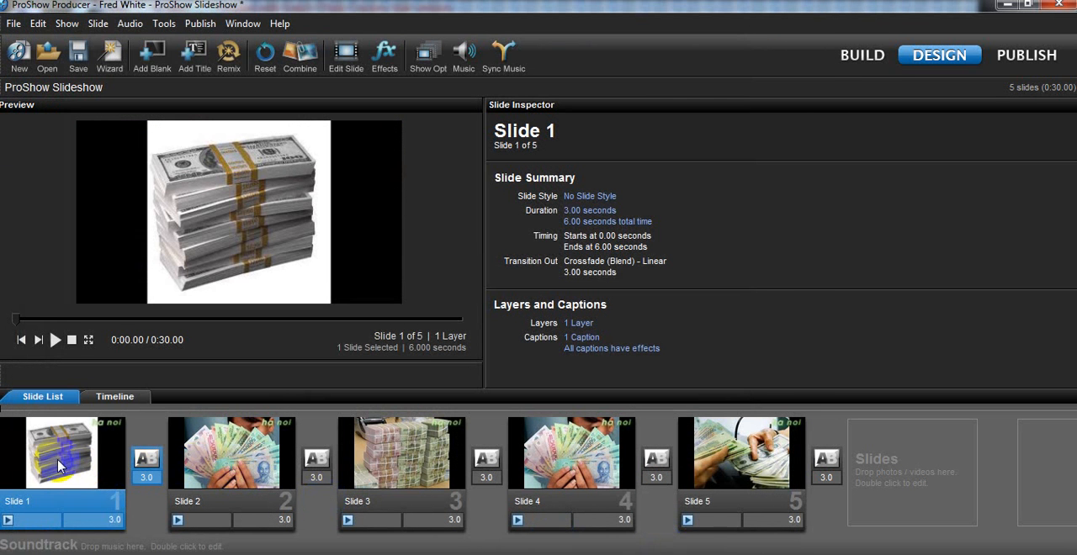
{"action": "left_click", "coordinate": [54, 340]}
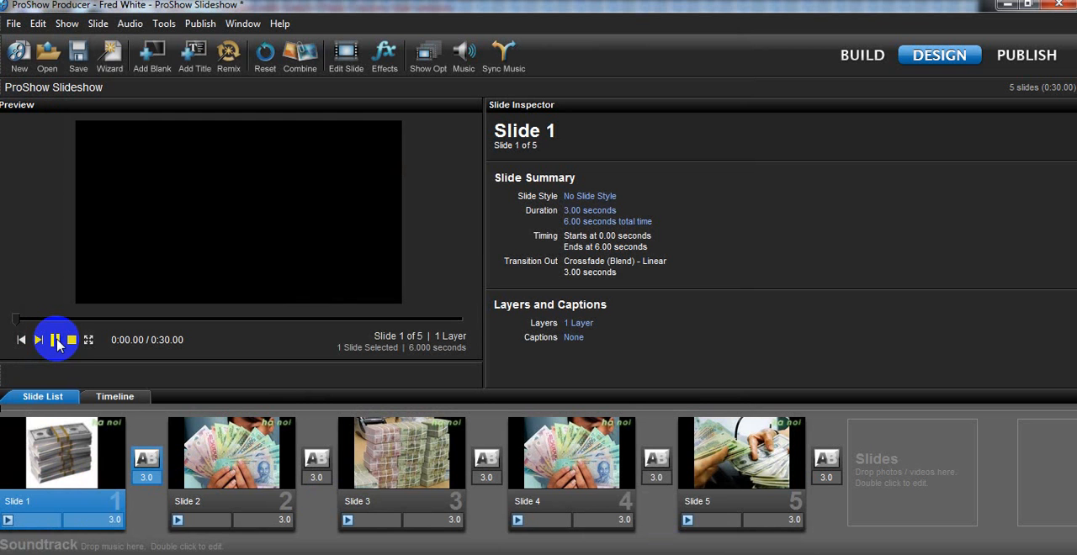
{"action": "left_click", "coordinate": [55, 340]}
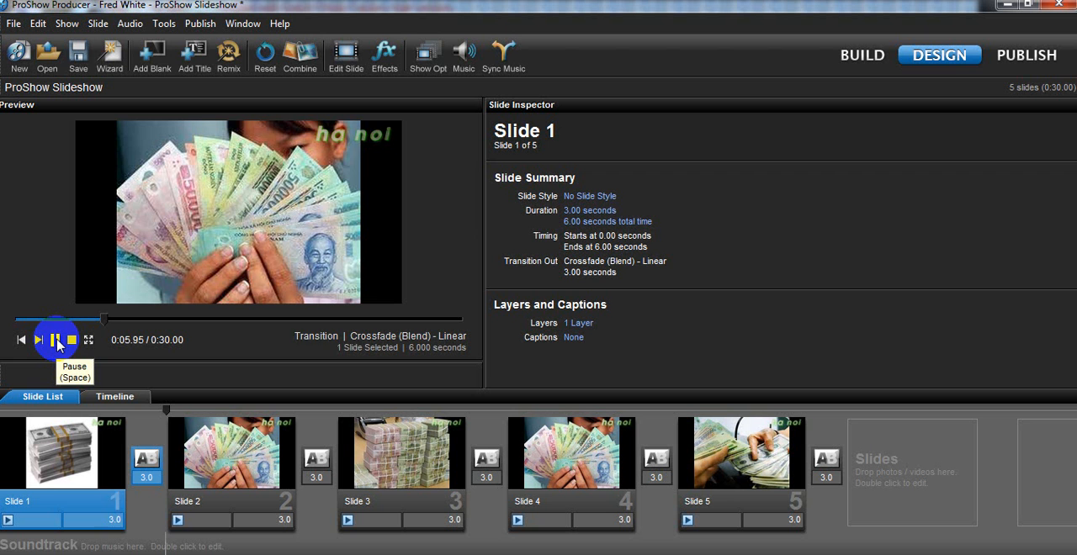
{"action": "left_click", "coordinate": [54, 340]}
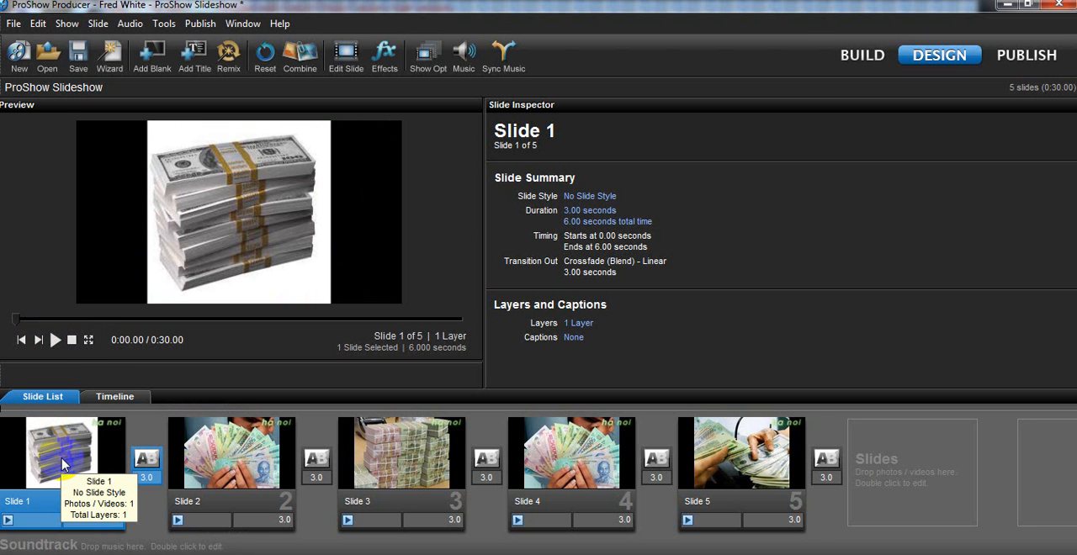
Change the 'ha noi' caption text colour to light green and apply it.
{"action": "double_click", "coordinate": [59, 451]}
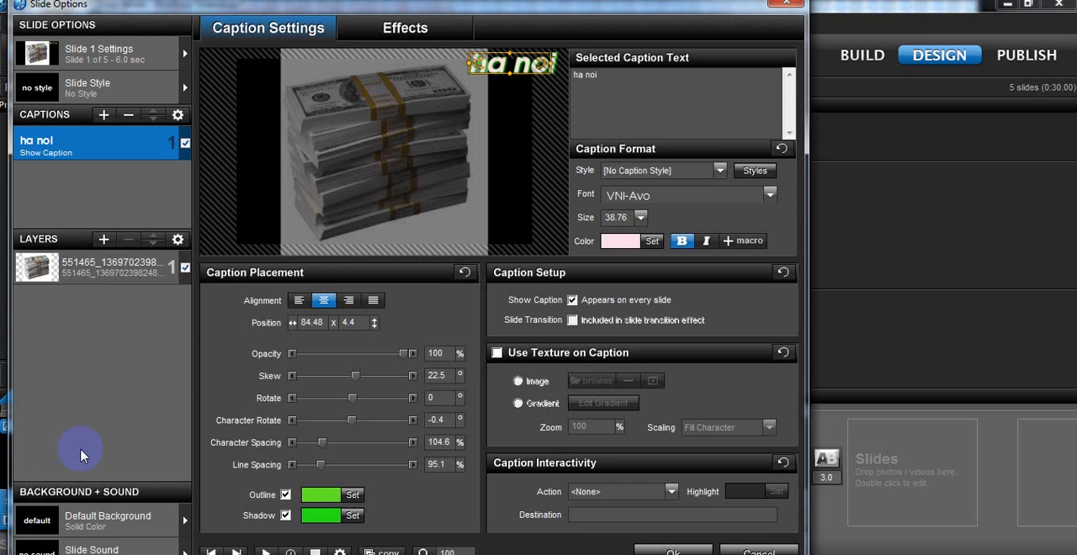
{"action": "left_click", "coordinate": [653, 242]}
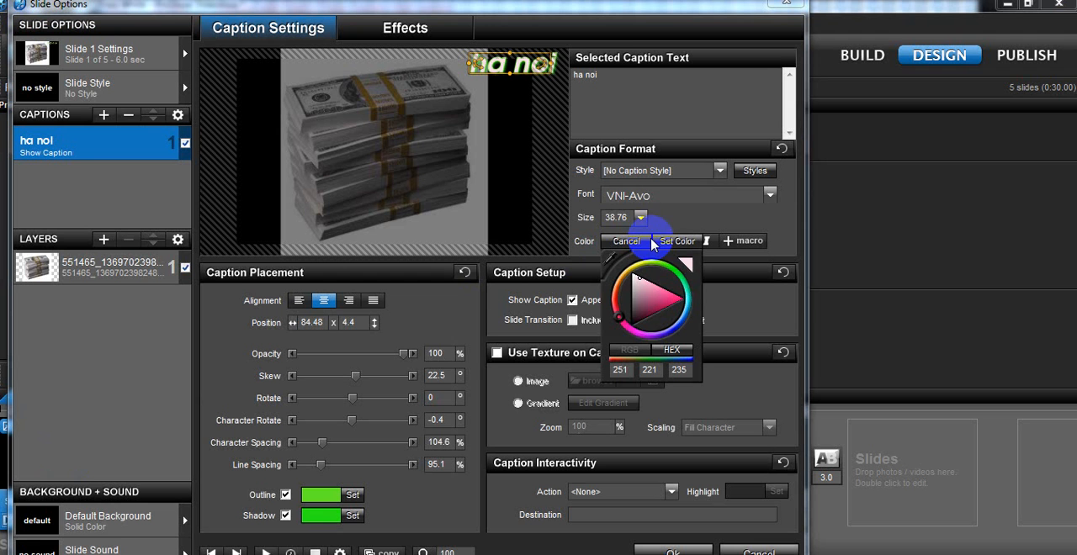
{"action": "left_click", "coordinate": [670, 271]}
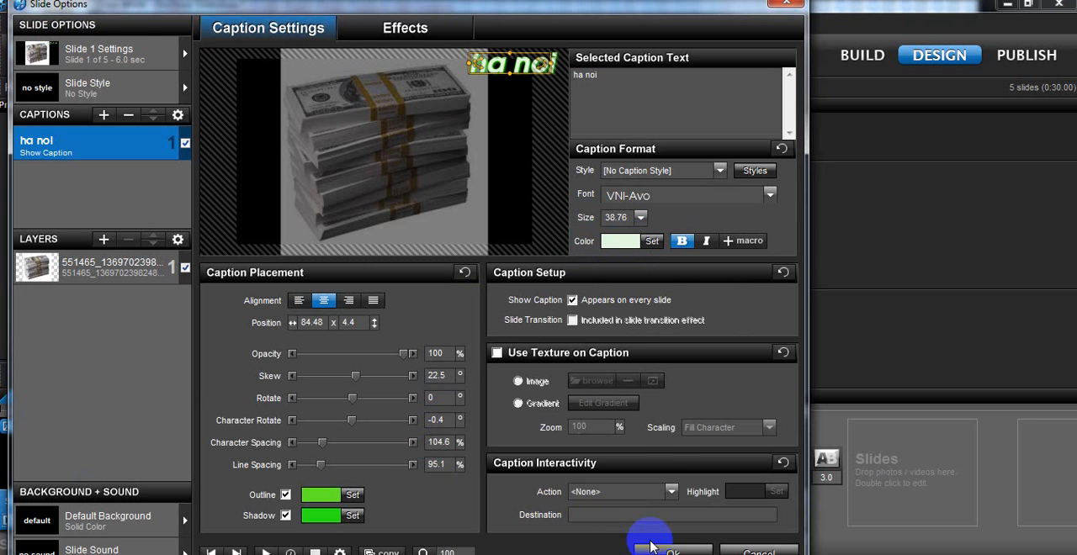
{"action": "left_click", "coordinate": [670, 552]}
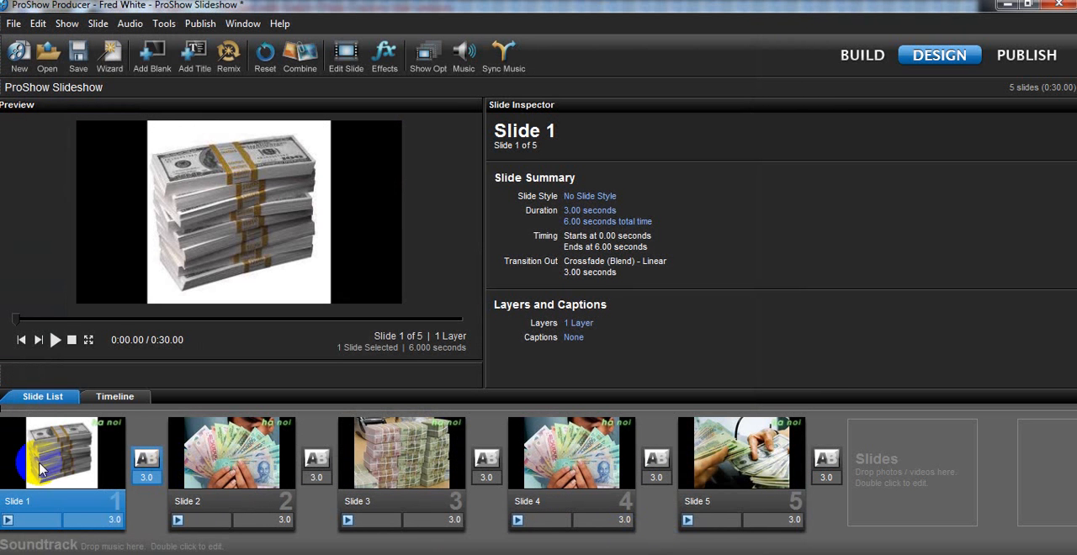
{"action": "left_click", "coordinate": [54, 340]}
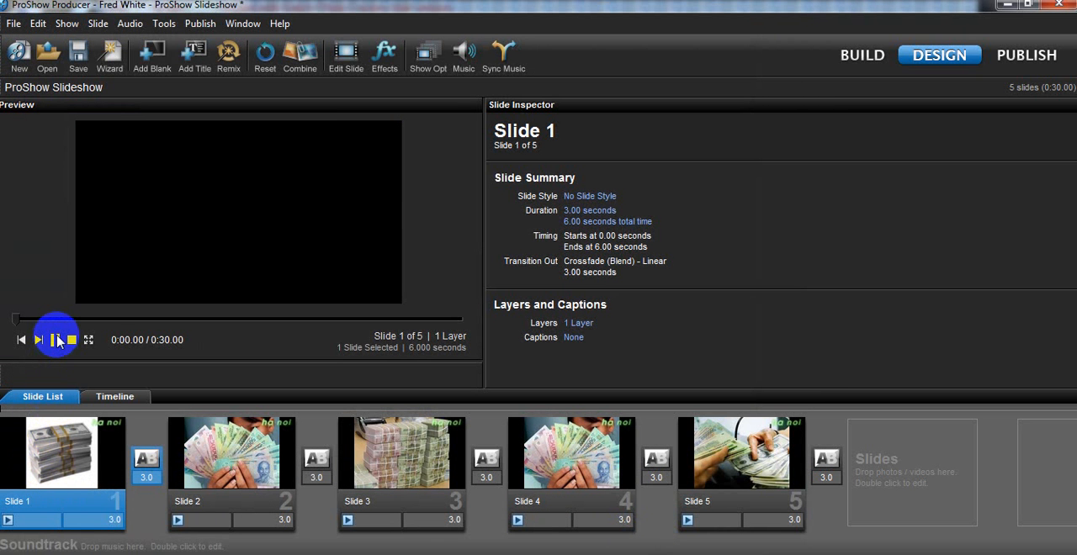
{"action": "left_click", "coordinate": [57, 340]}
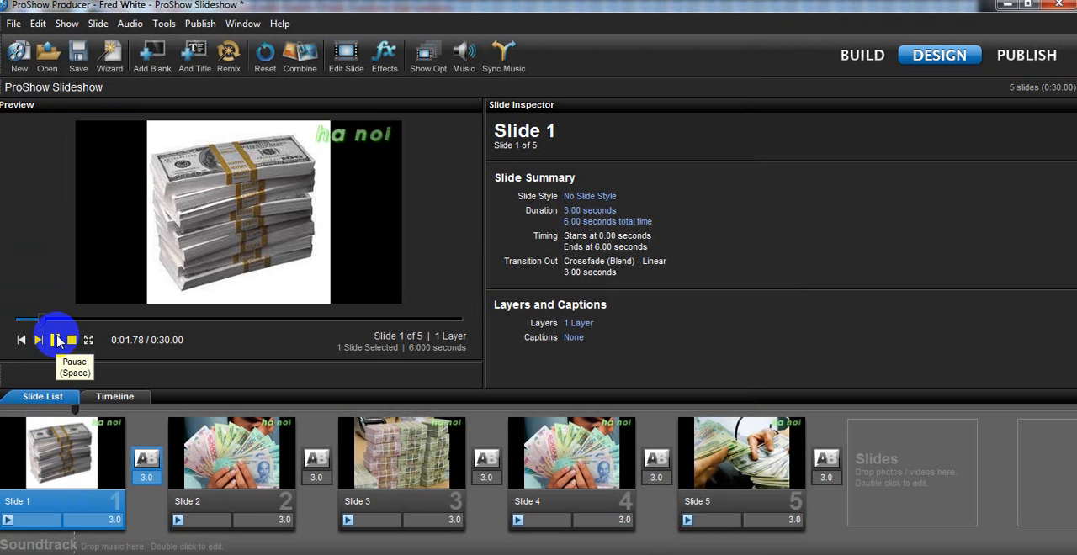